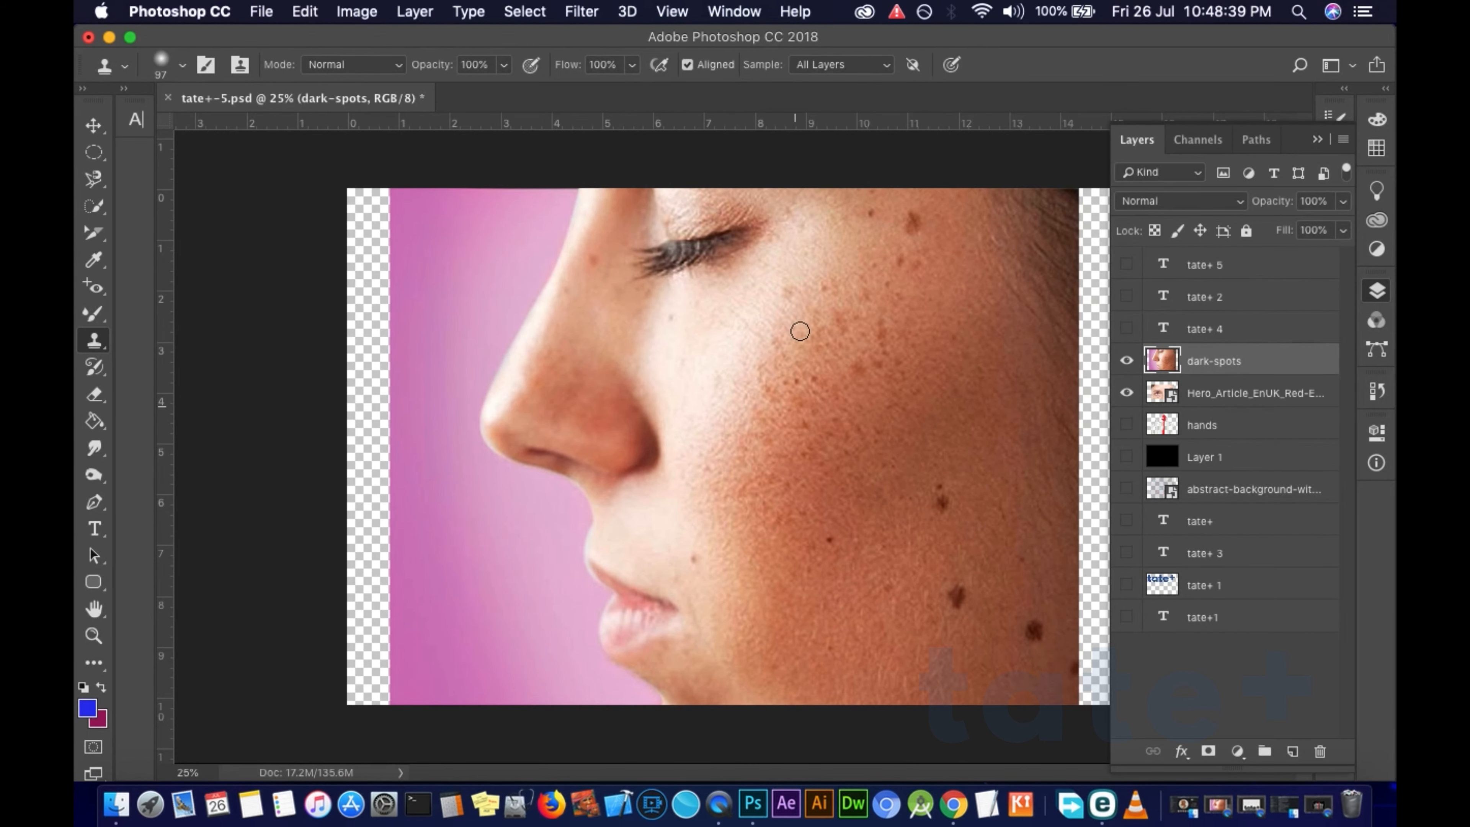
mouse_move(437, 452)
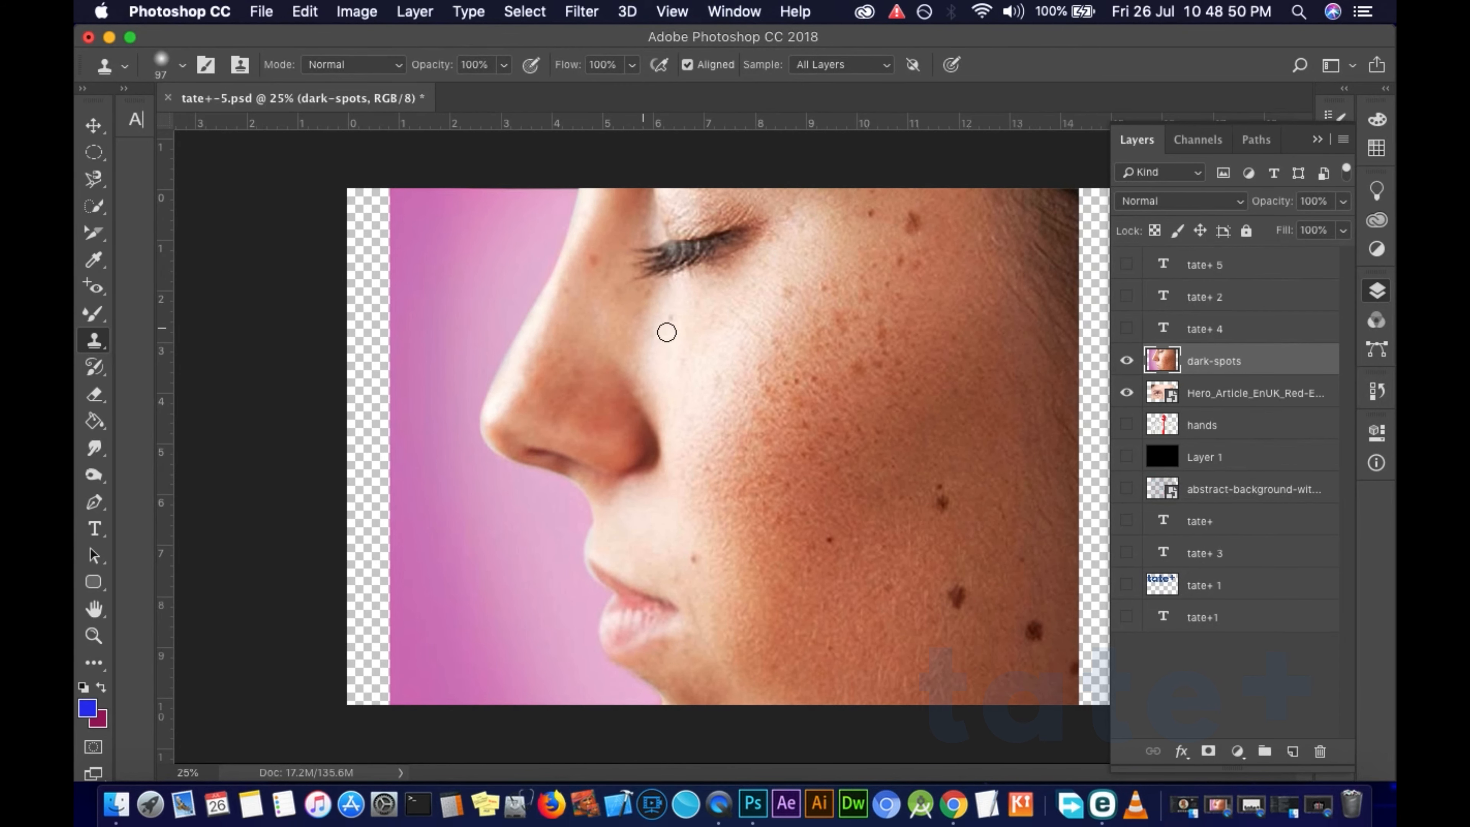
mouse_move(698, 251)
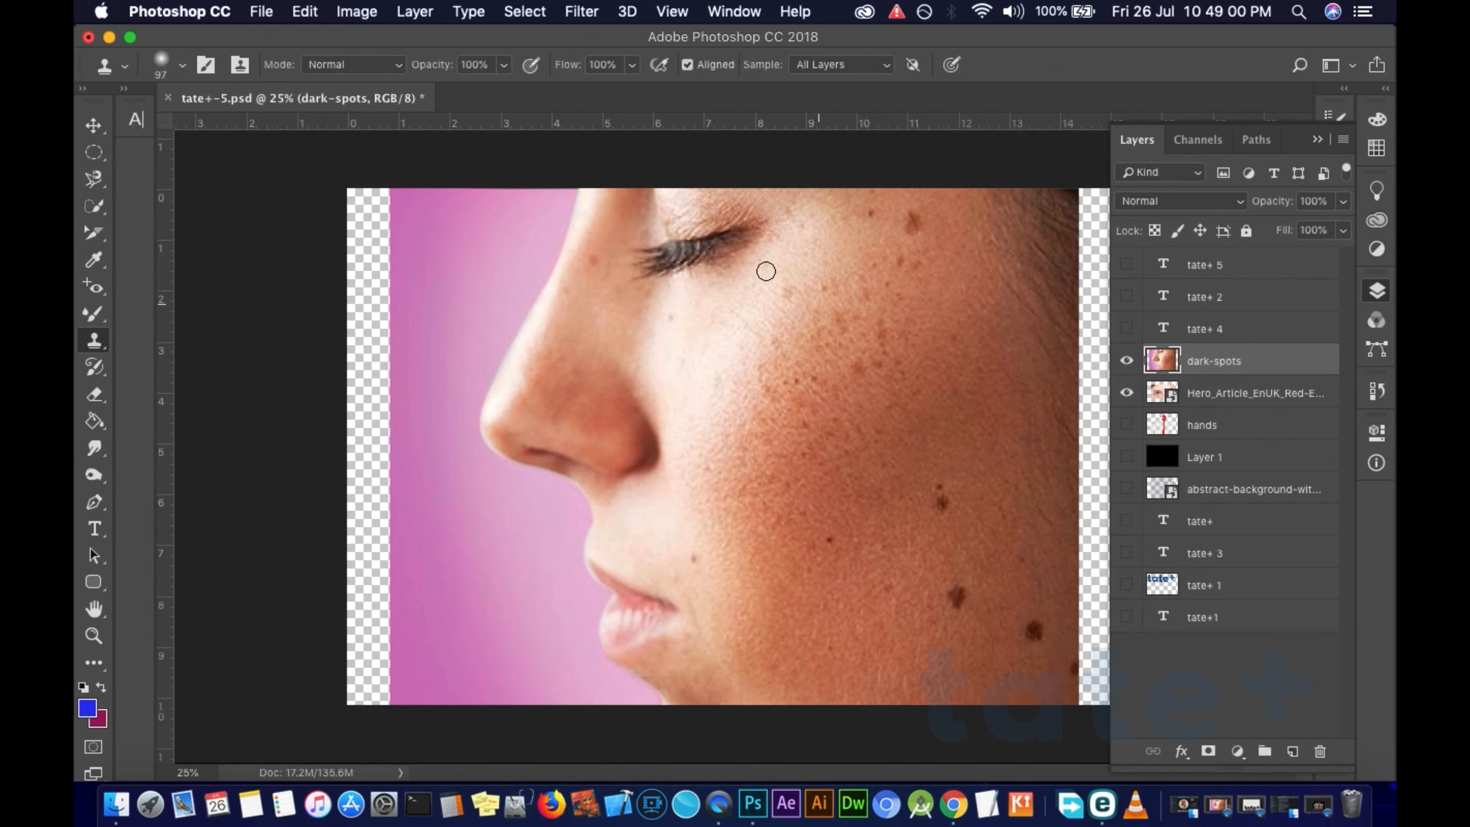
mouse_move(377, 353)
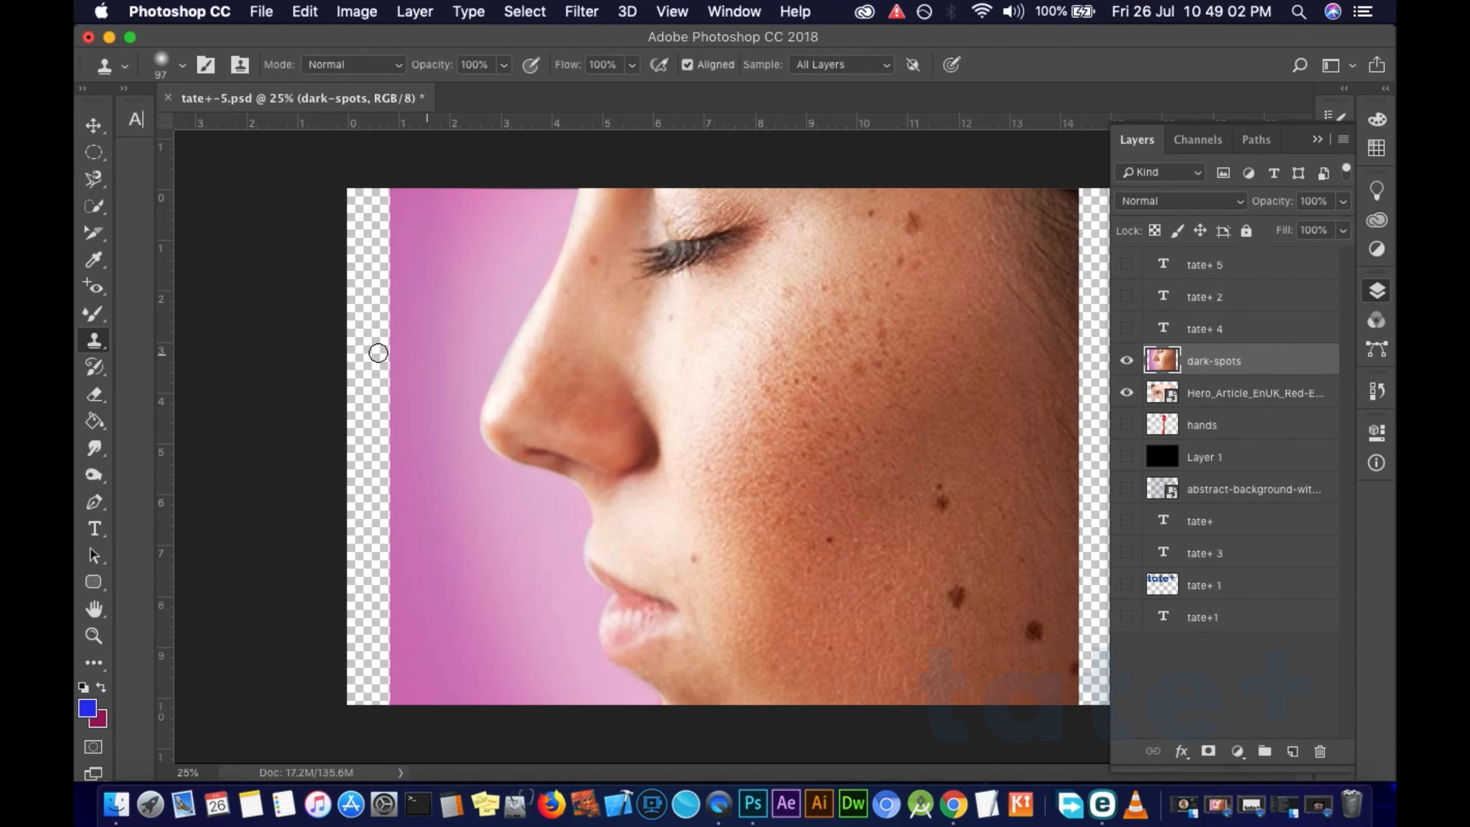
mouse_move(485, 349)
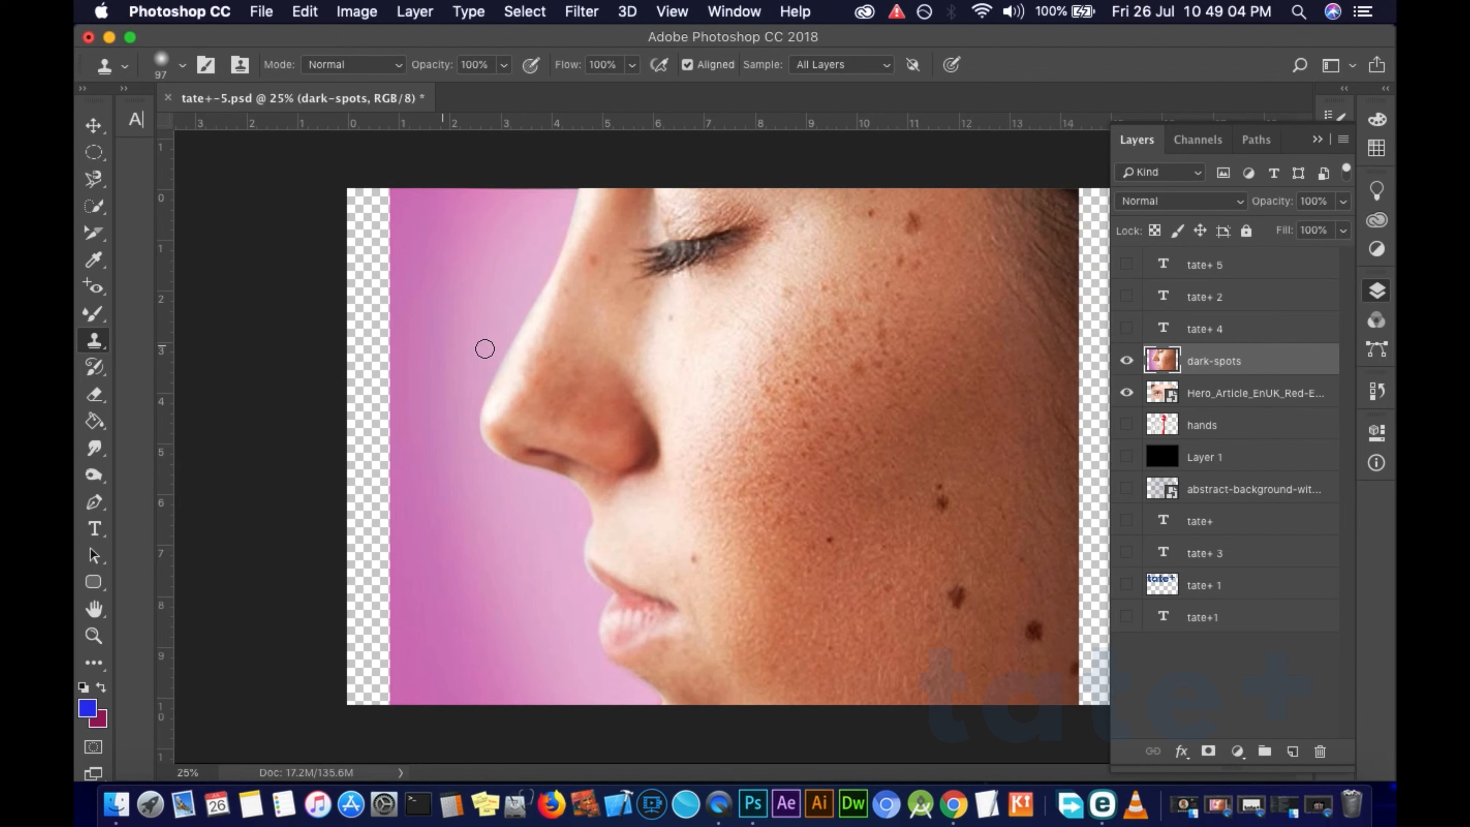
mouse_move(698, 195)
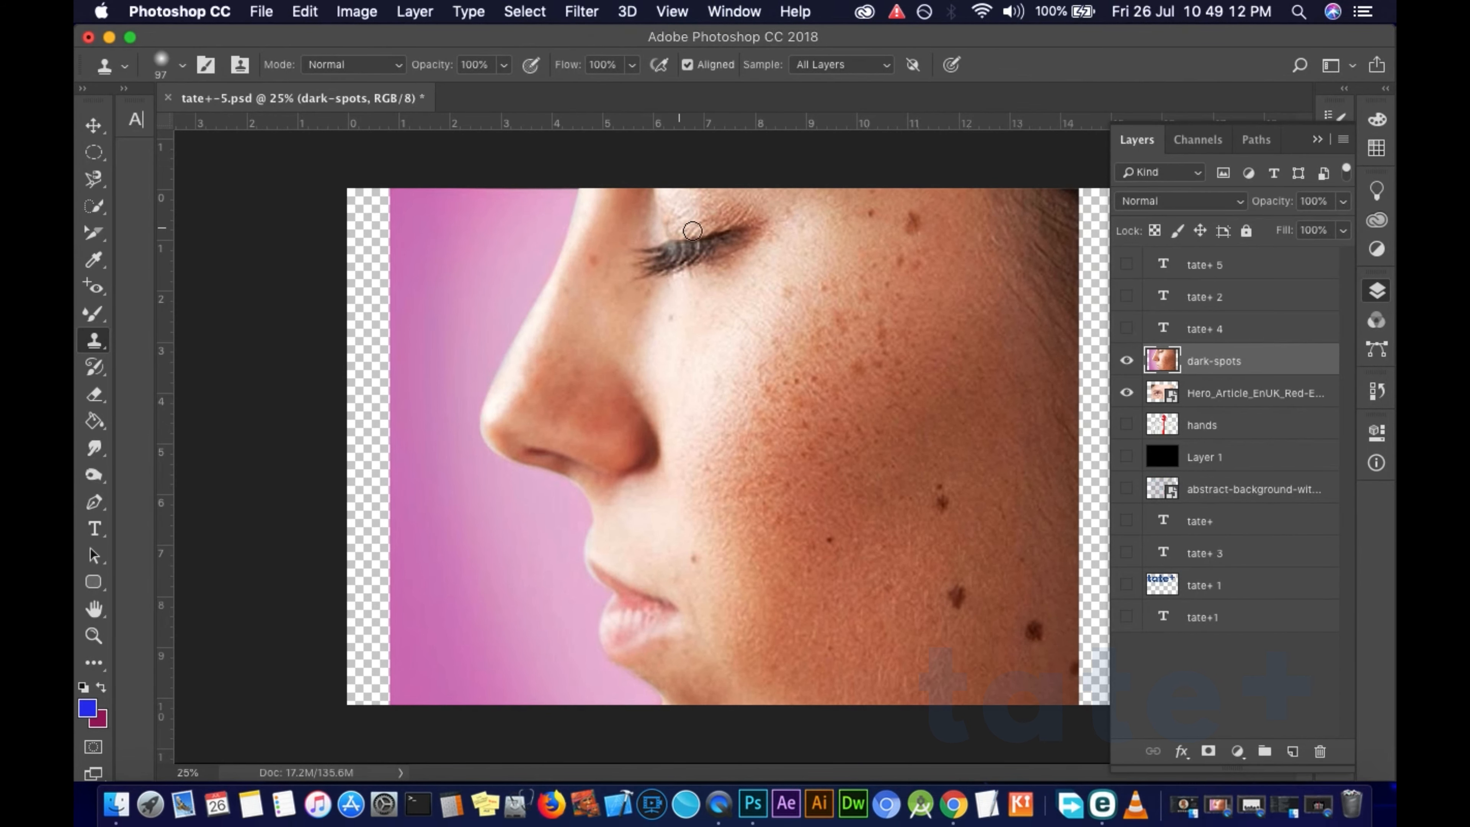
left_click(769, 393)
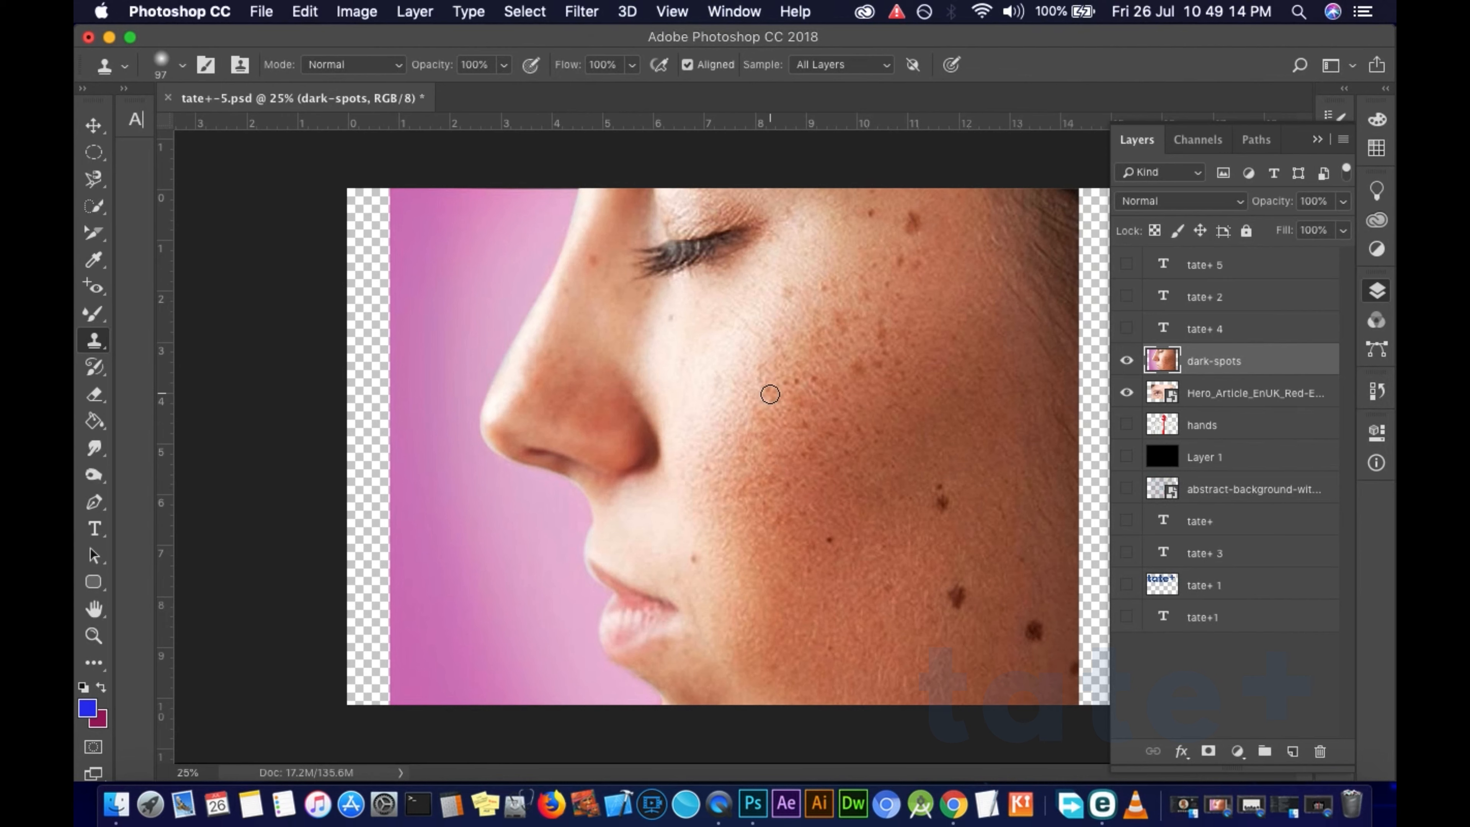
mouse_move(713, 301)
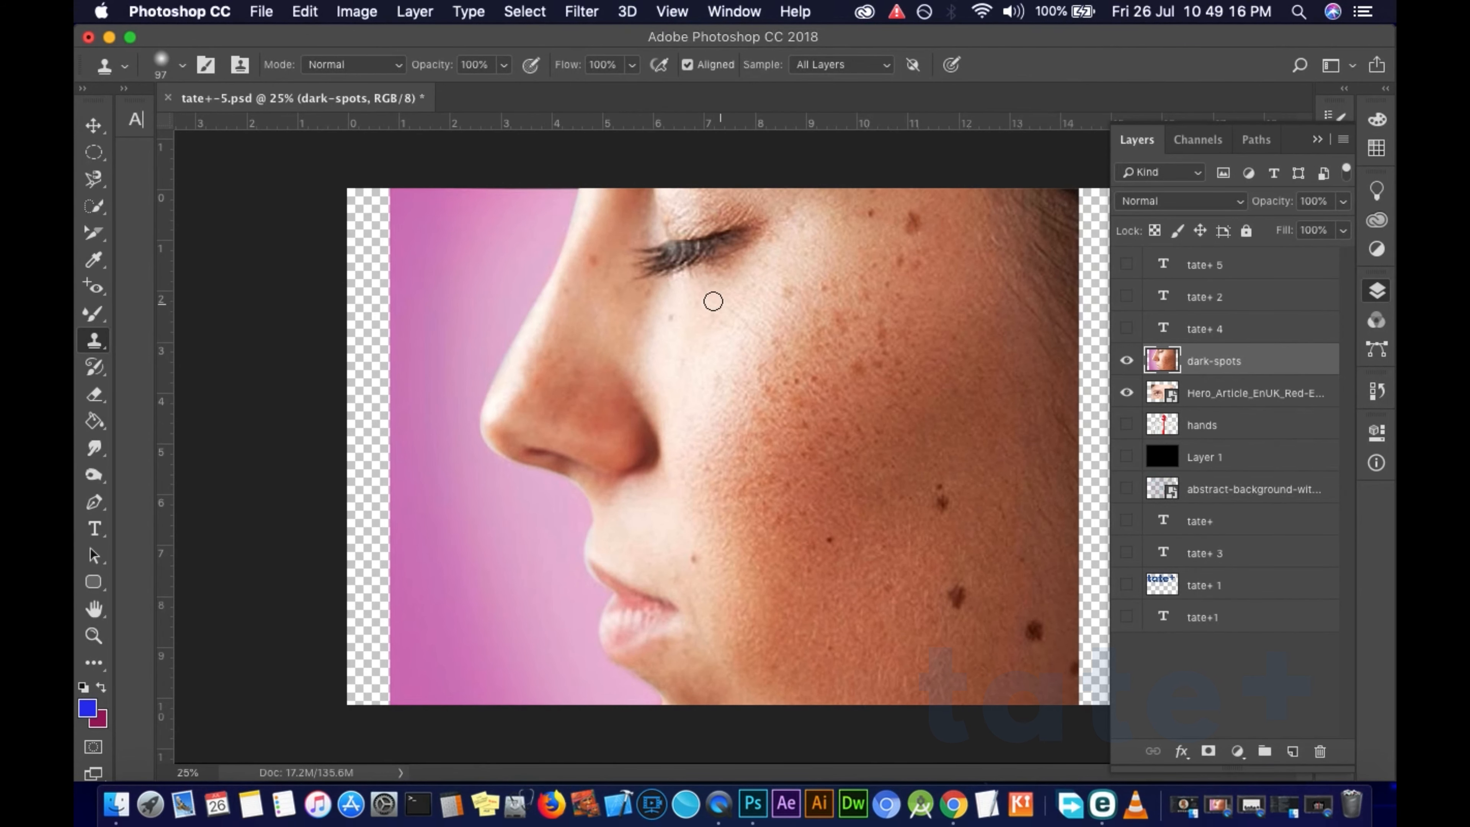
mouse_move(701, 255)
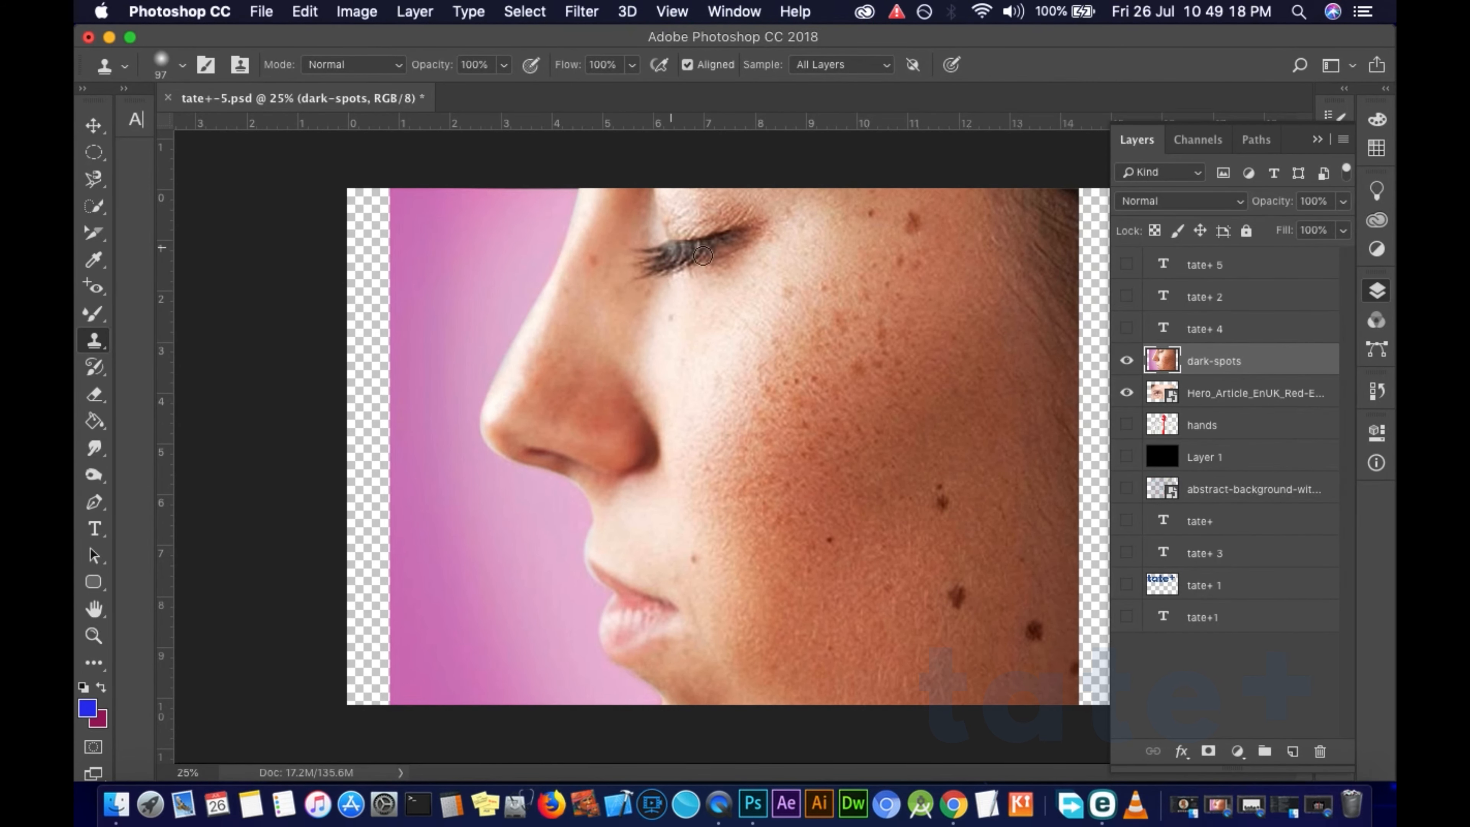